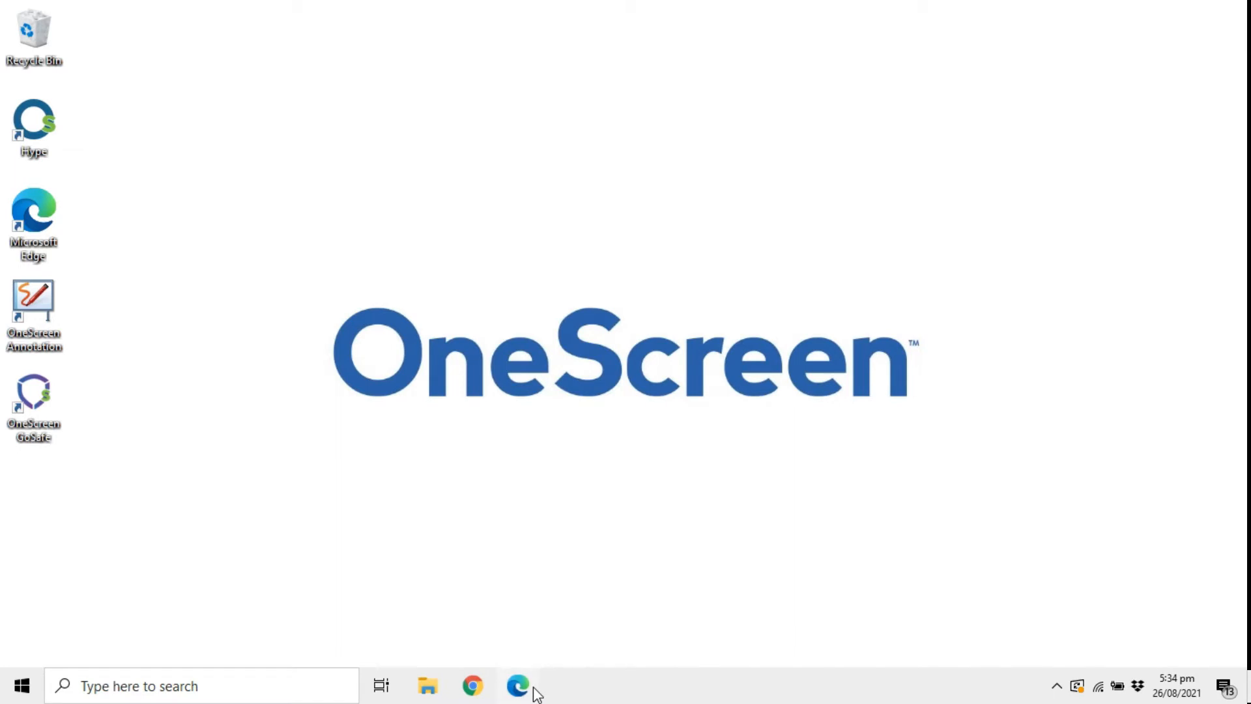
Search 'eshare' in Edge and browse the eshare.app download list
click(517, 685)
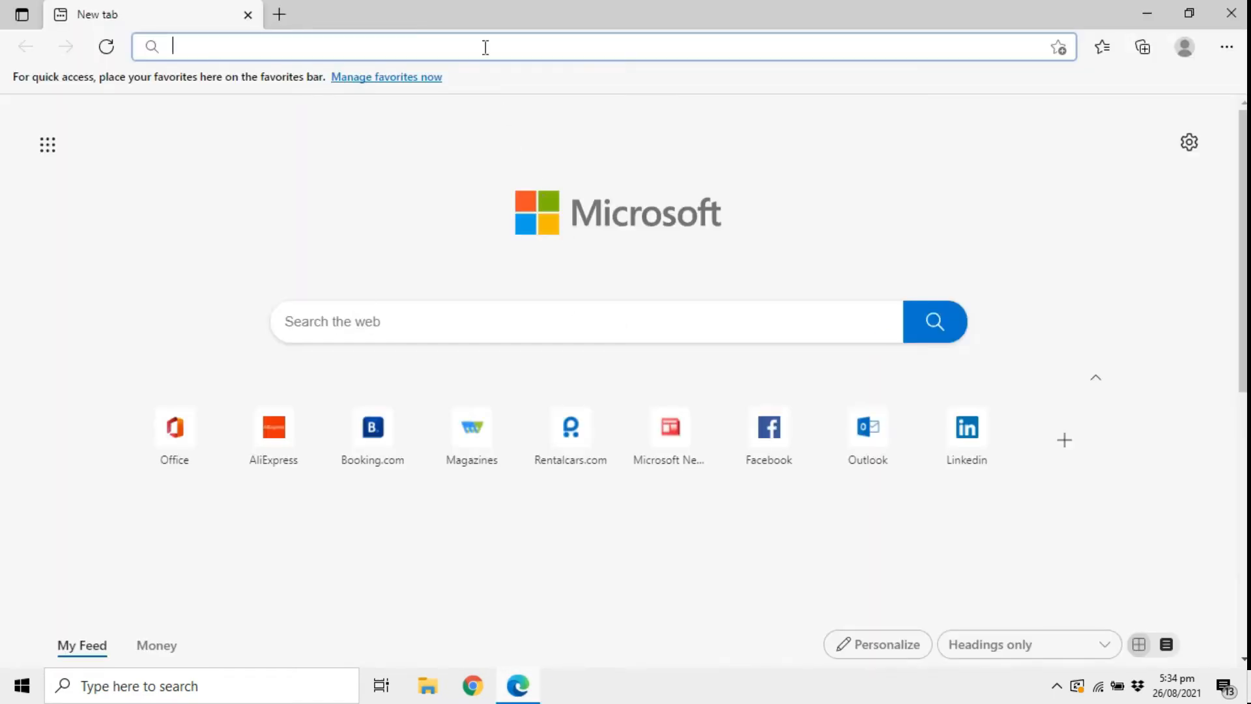
text(eshare.app/#once)
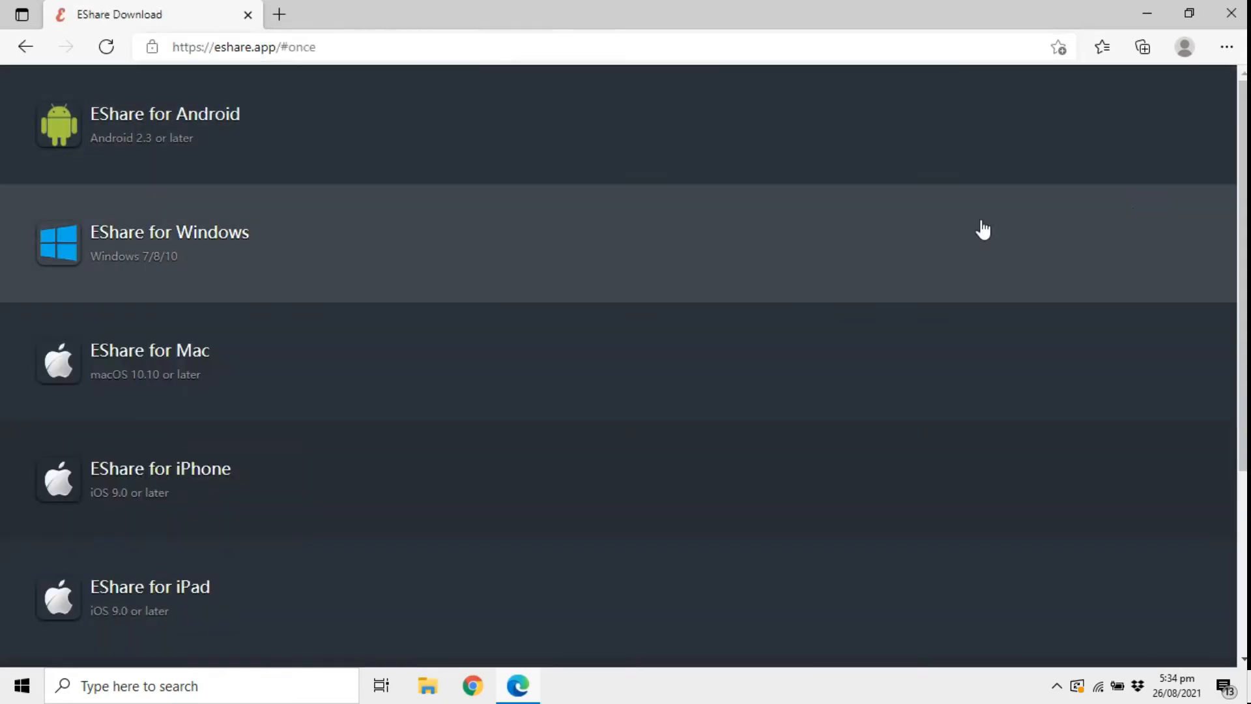
scroll(down, 3)
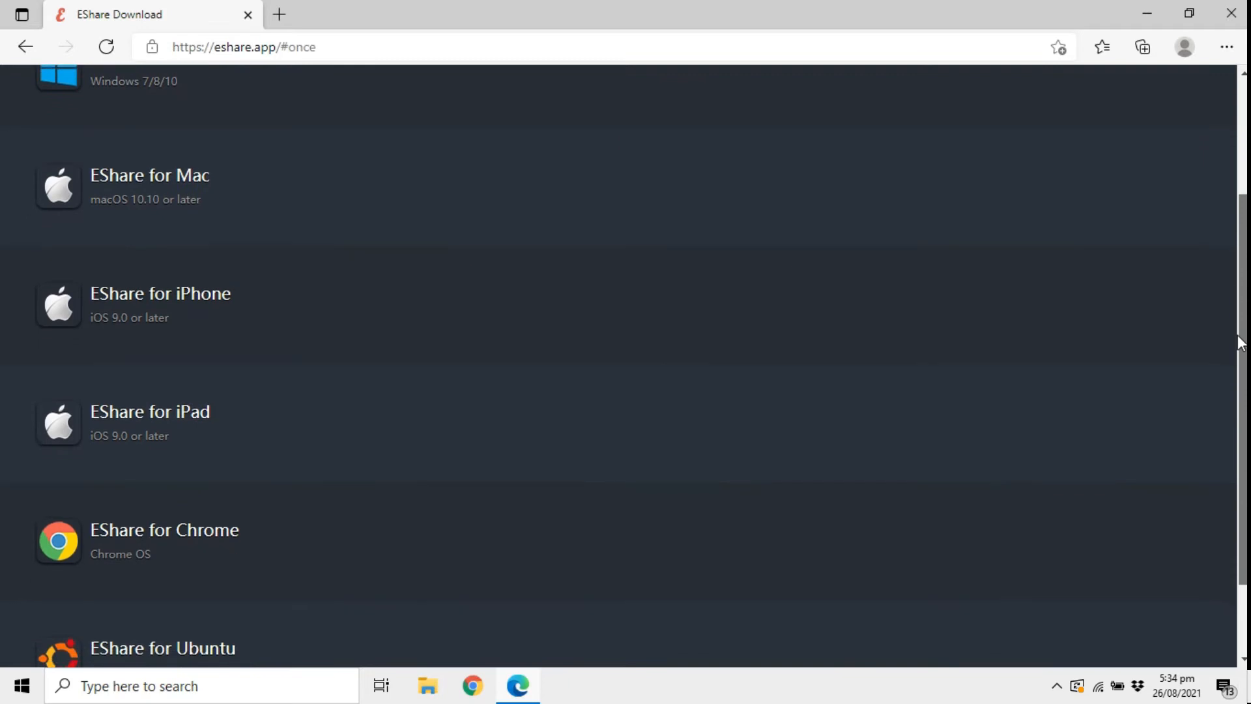
scroll(up, 3)
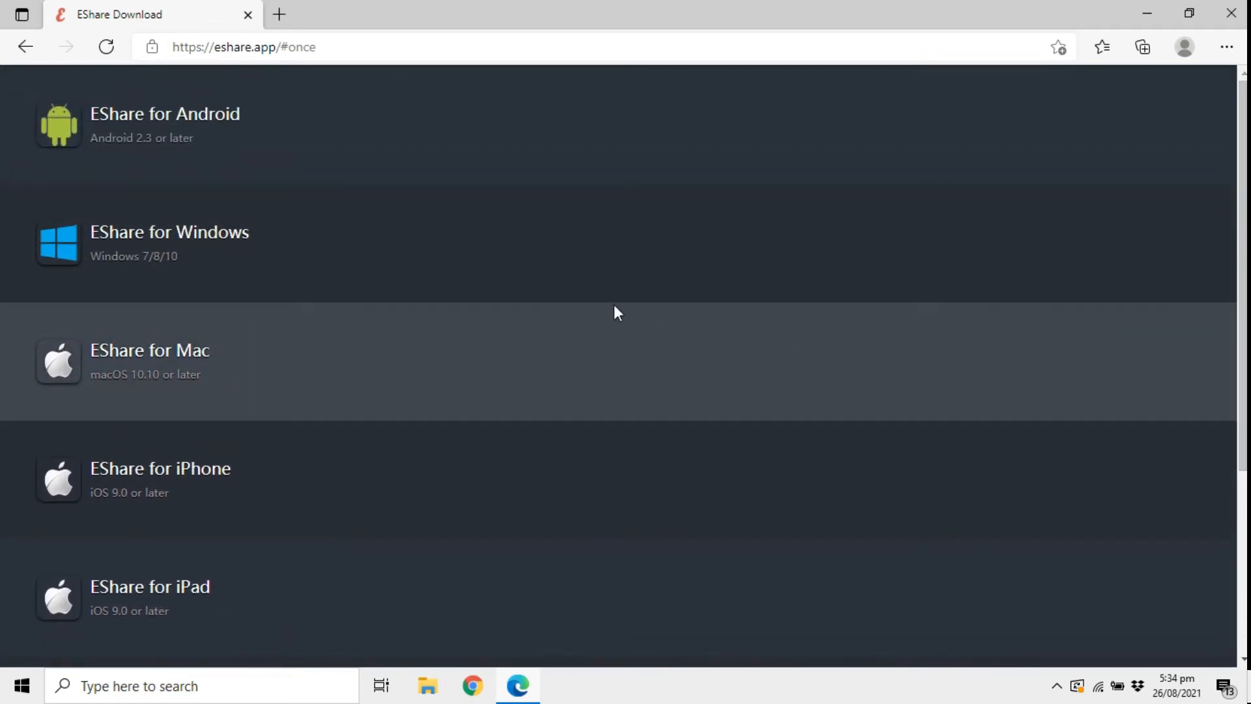
Download EShareClient.exe from the 'EShare for Windows' link
click(189, 235)
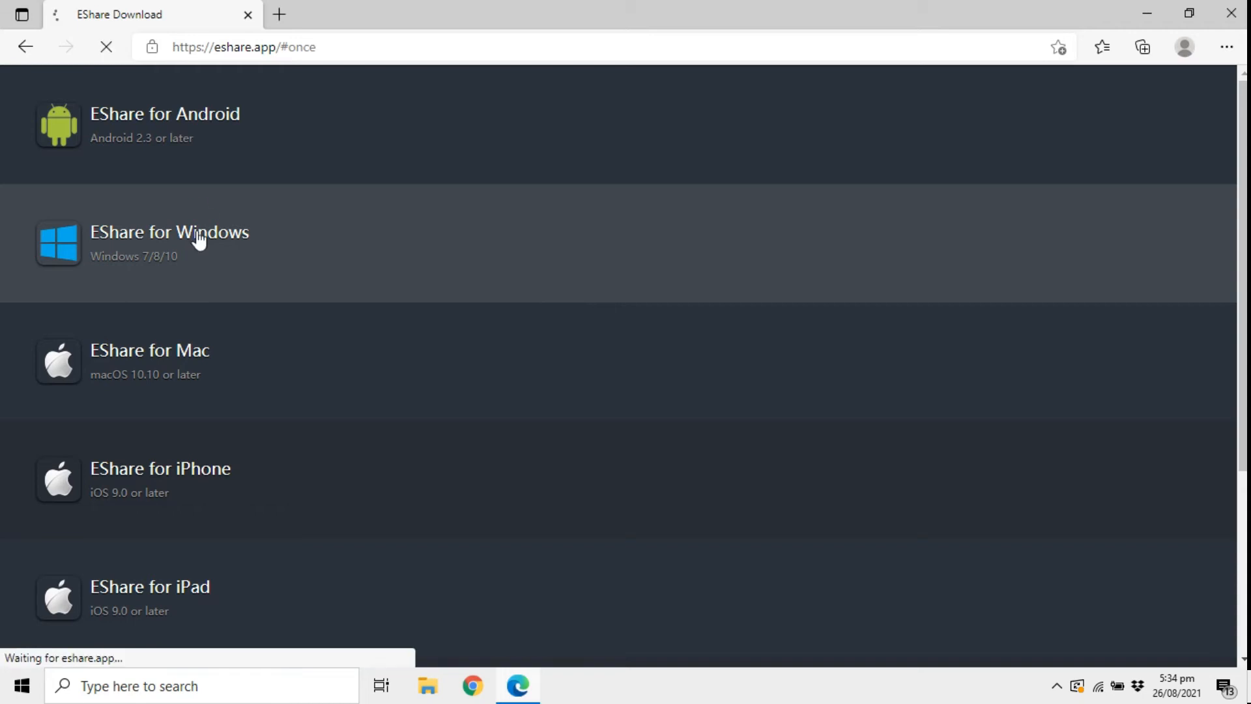
click(197, 245)
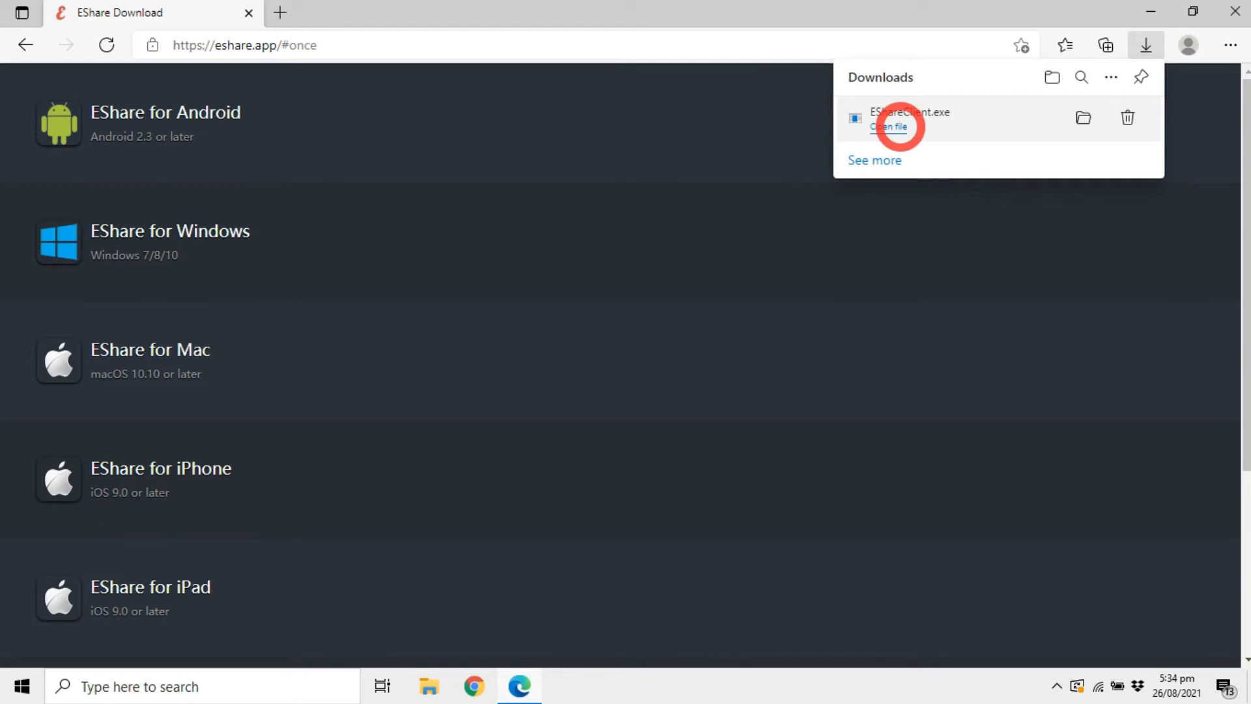
mouse_move(554, 480)
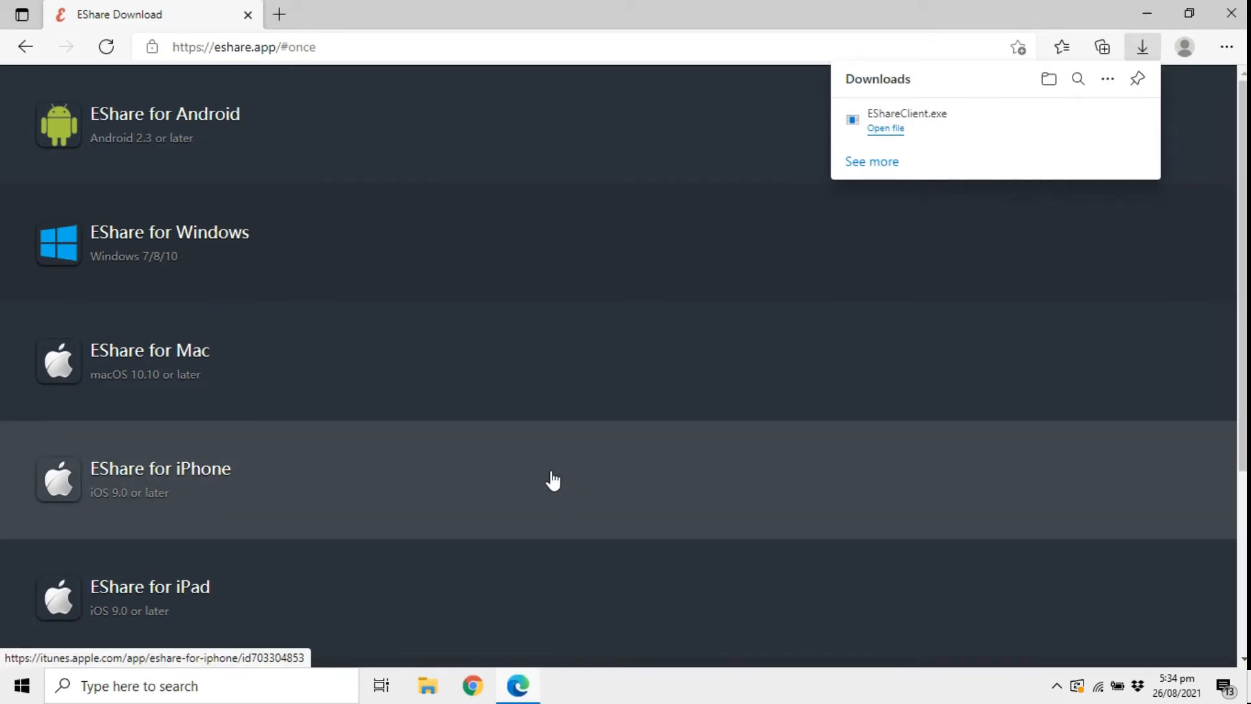
Run EShareClient.exe, install EShare 7.2.611, and finish the setup wizard
click(885, 128)
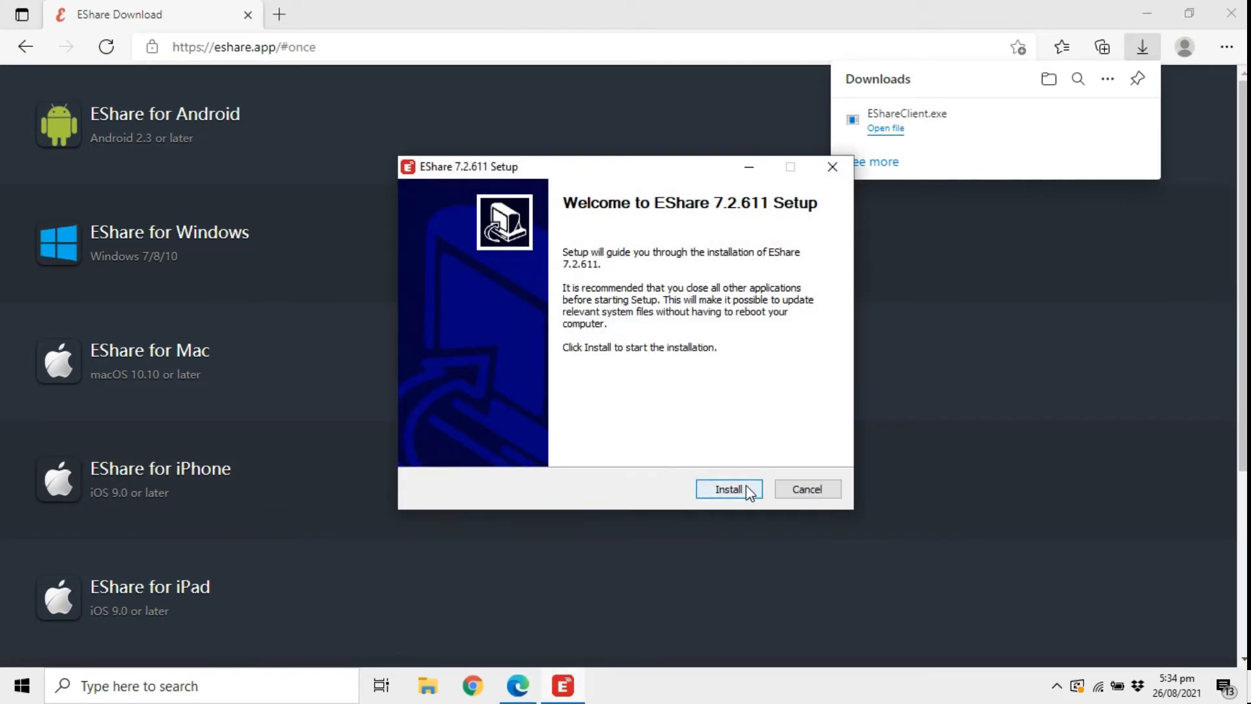
click(729, 489)
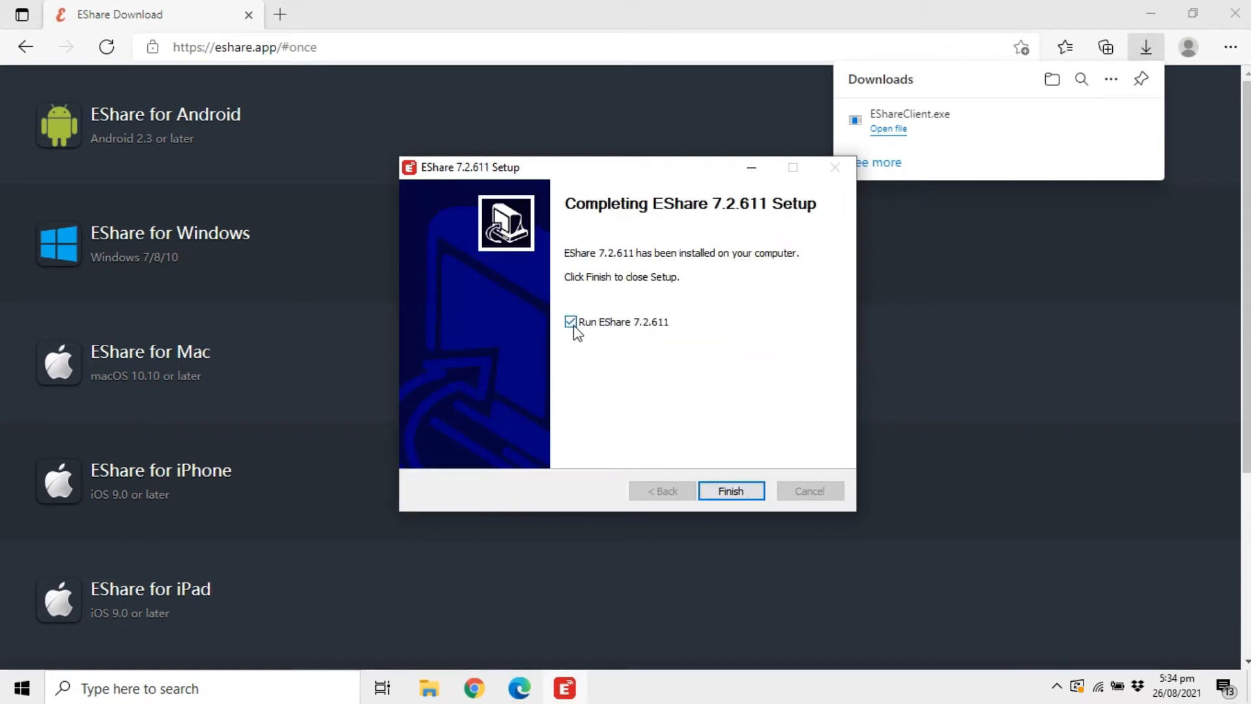
click(731, 490)
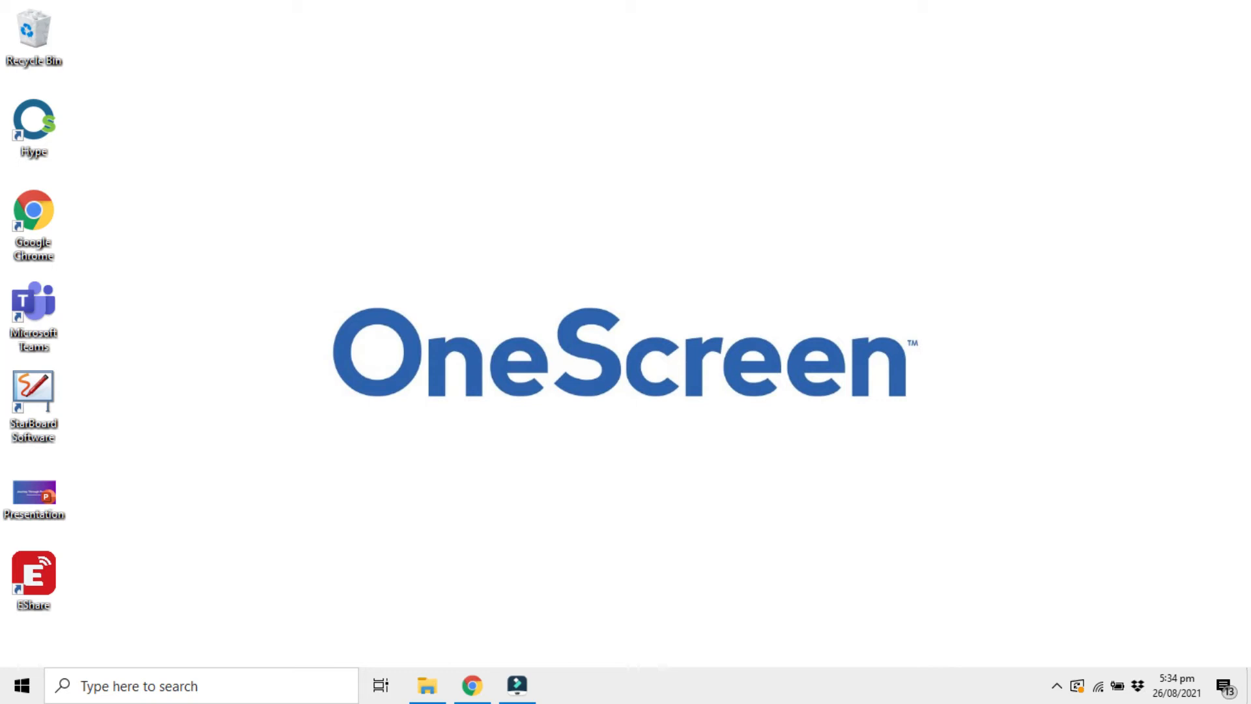
Launch EShare from its desktop shortcut and select the 'Enter IP or PIN code' field
double_click(31, 581)
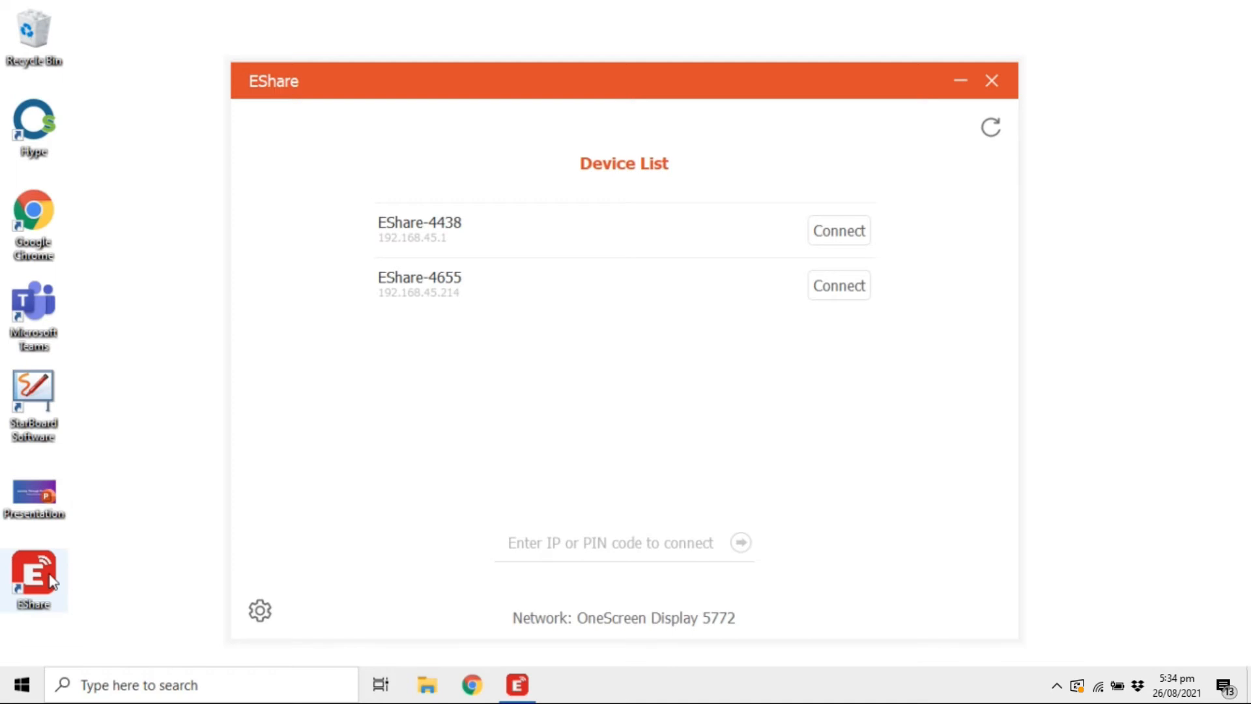
mouse_move(117, 583)
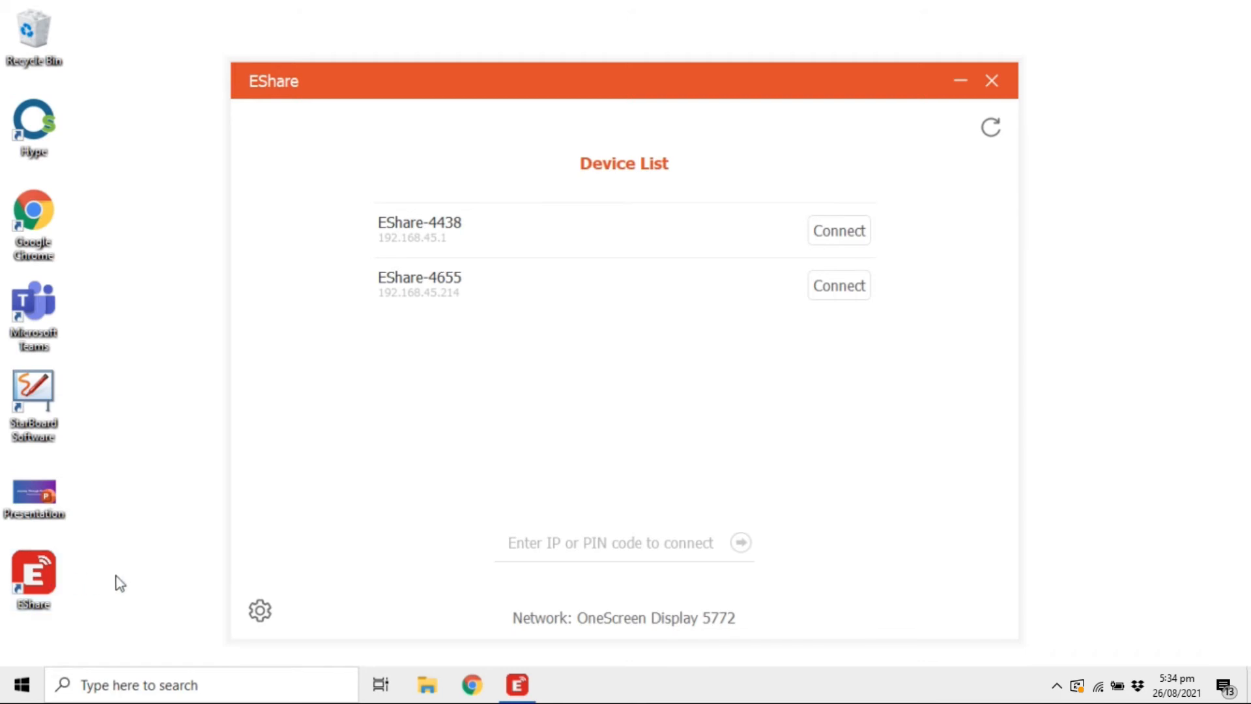
click(622, 542)
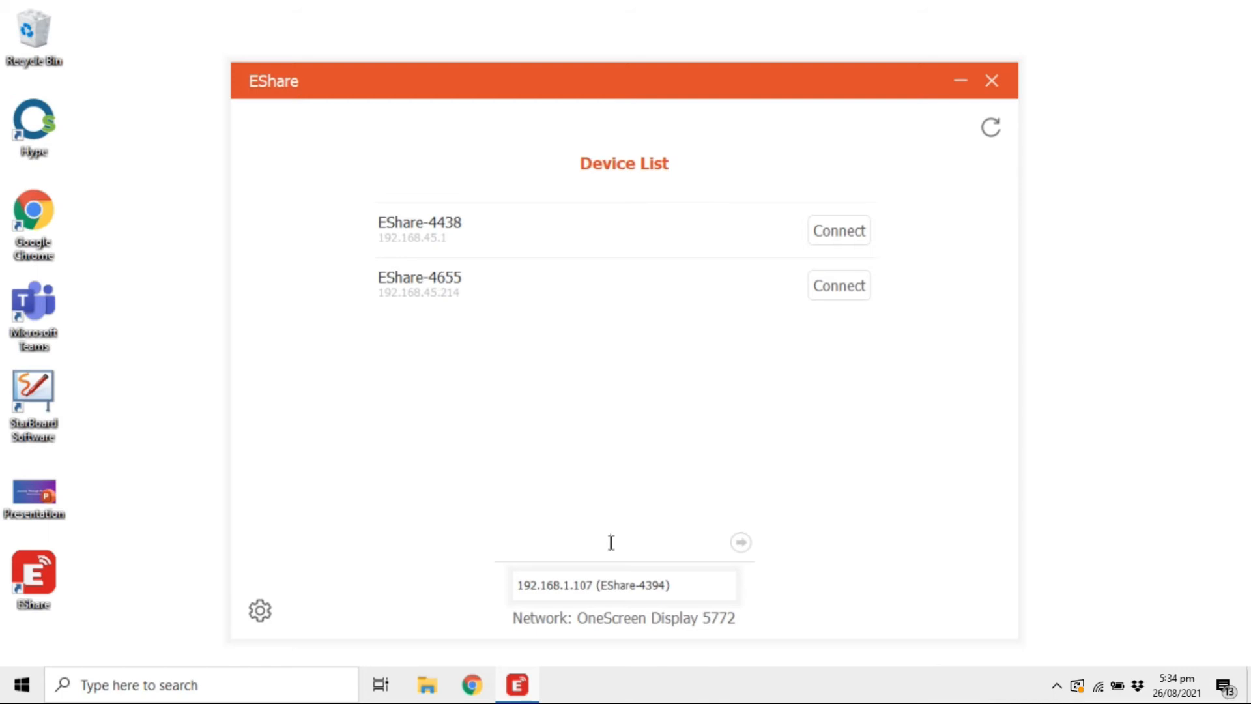
Connect to EShare-4438 from the Device List
click(839, 230)
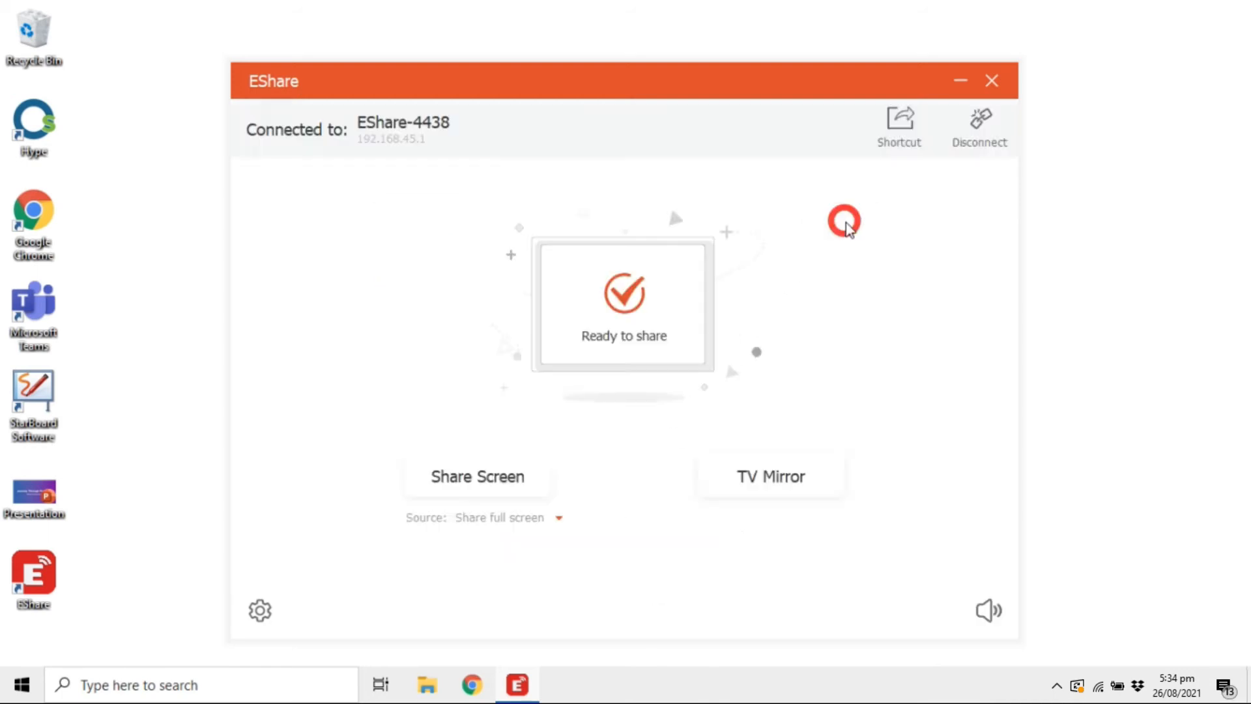
mouse_move(814, 262)
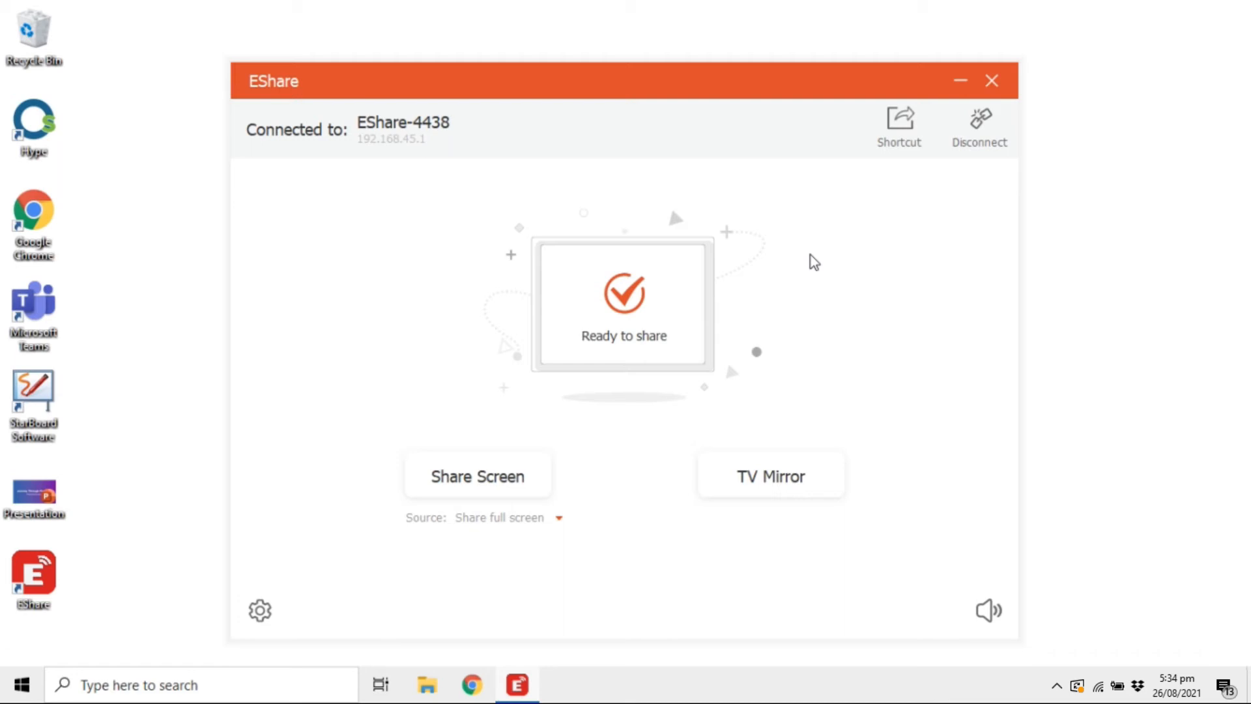
mouse_move(546, 486)
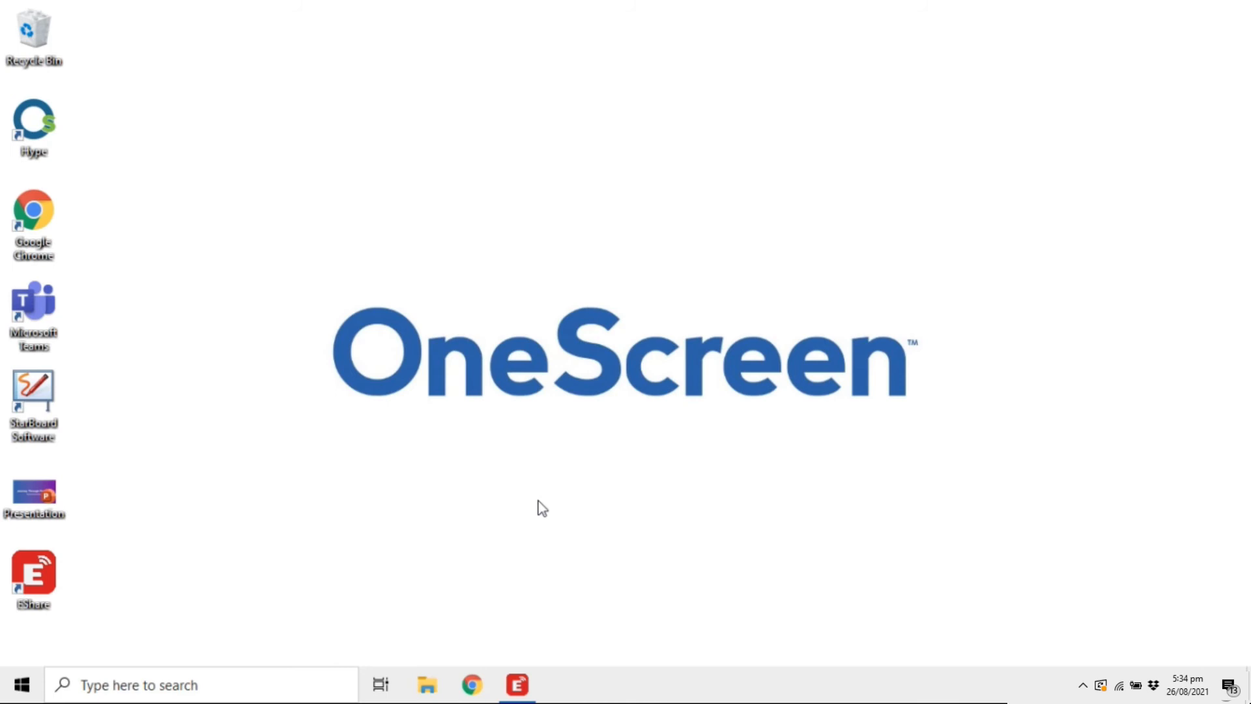
Share the PC screen to EShare-4438, then stop sharing
click(515, 702)
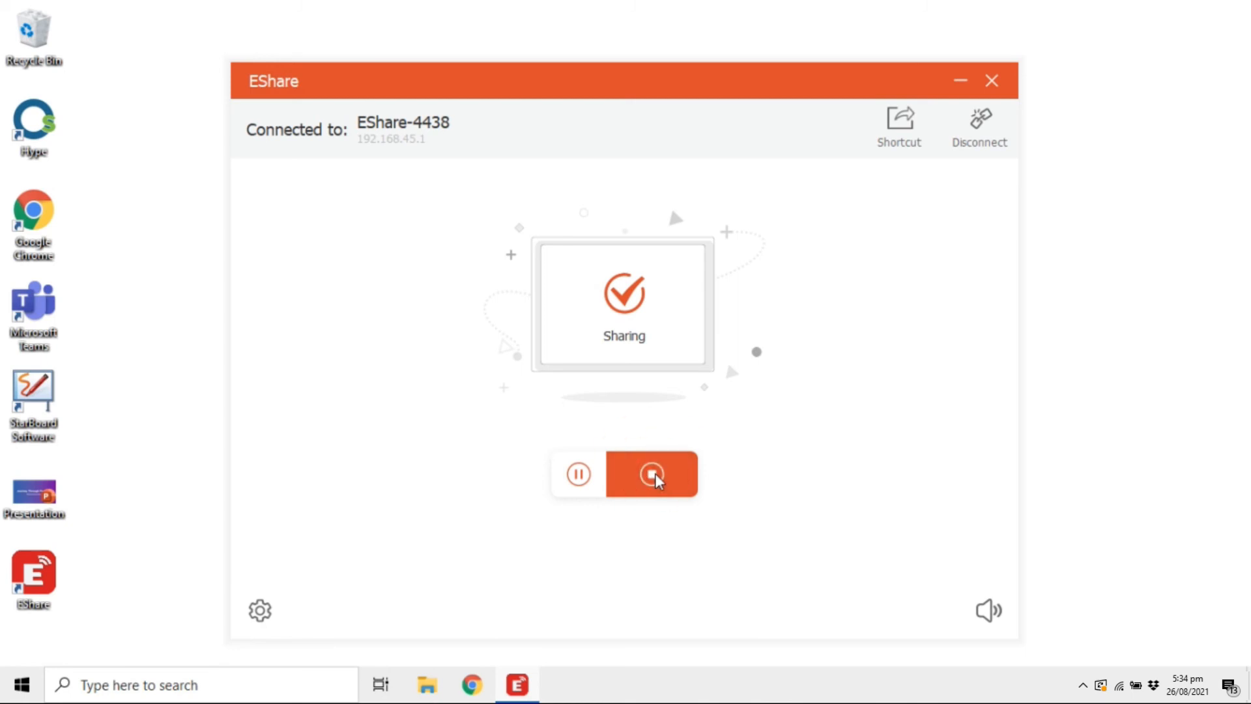
click(652, 474)
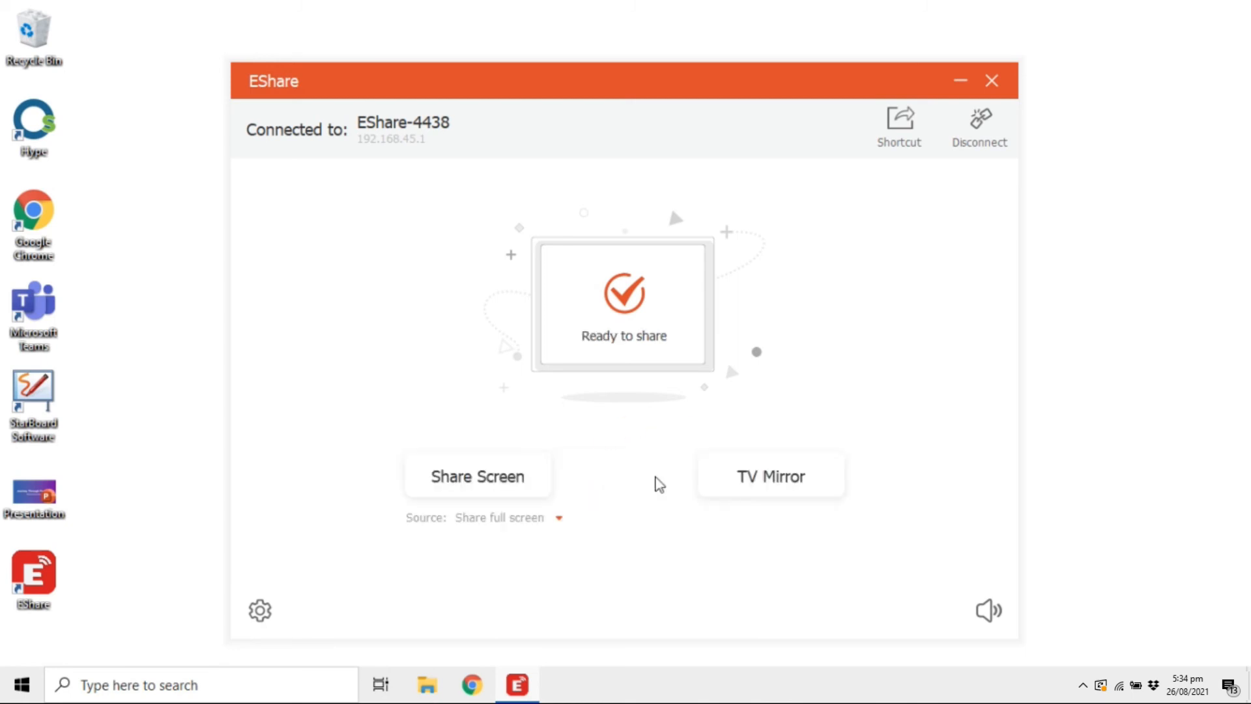
mouse_move(812, 484)
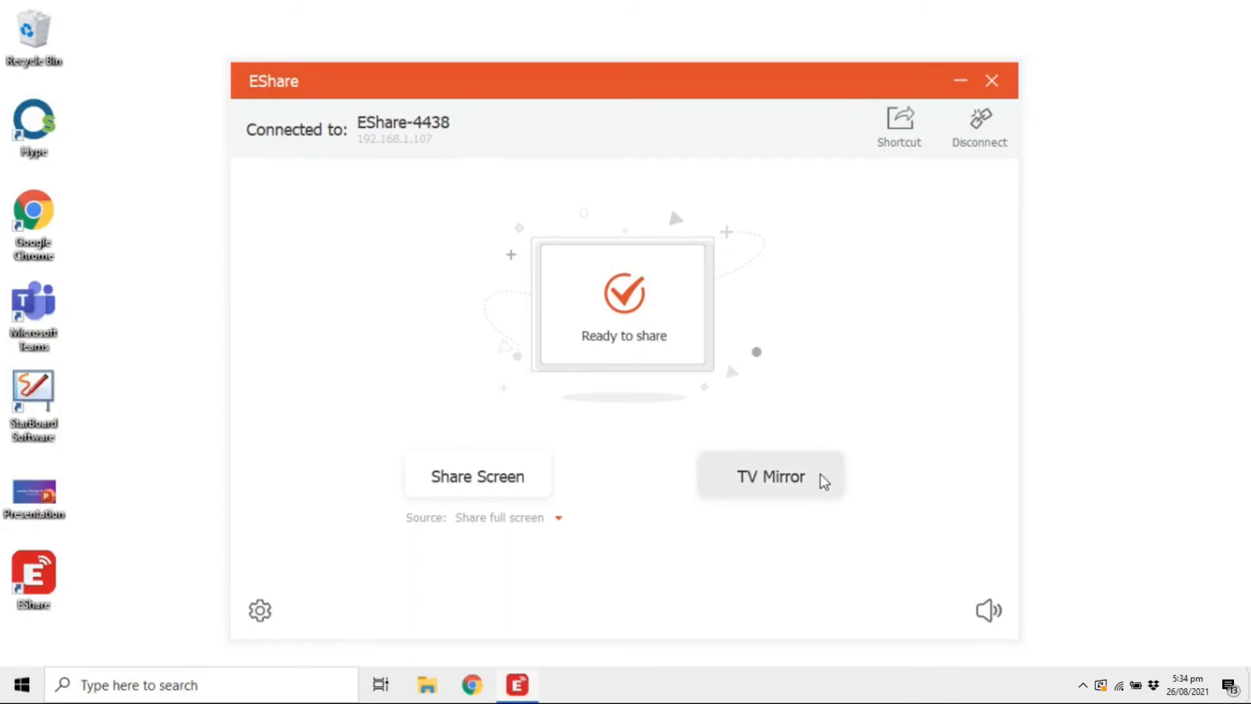
Mirror the OneScreen display maximized, view its Apps, go Home, then close the mirror
click(771, 476)
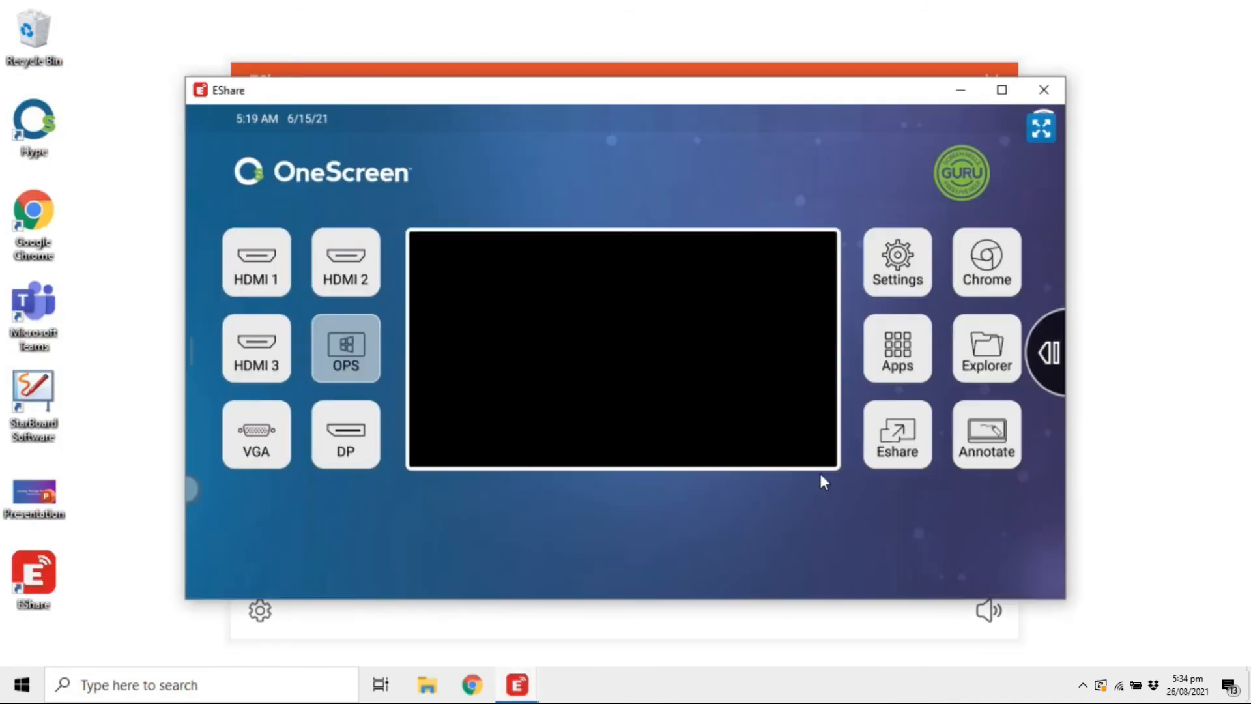
mouse_move(1002, 90)
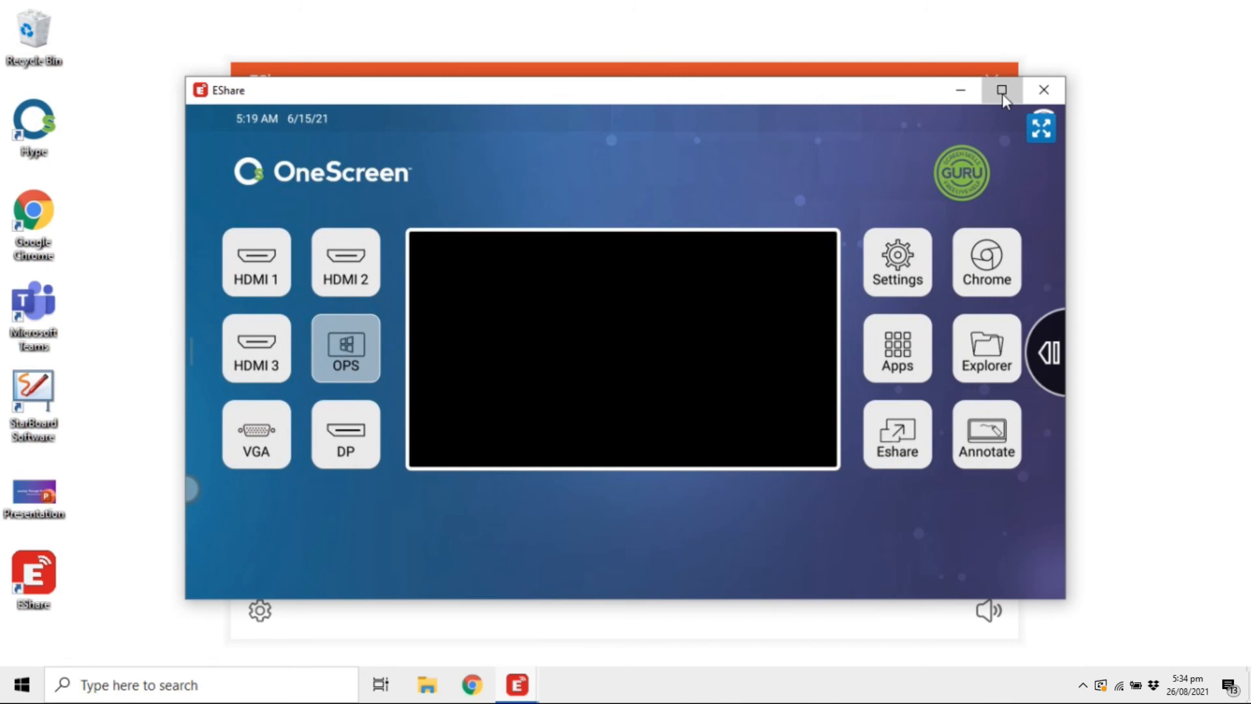
click(1001, 90)
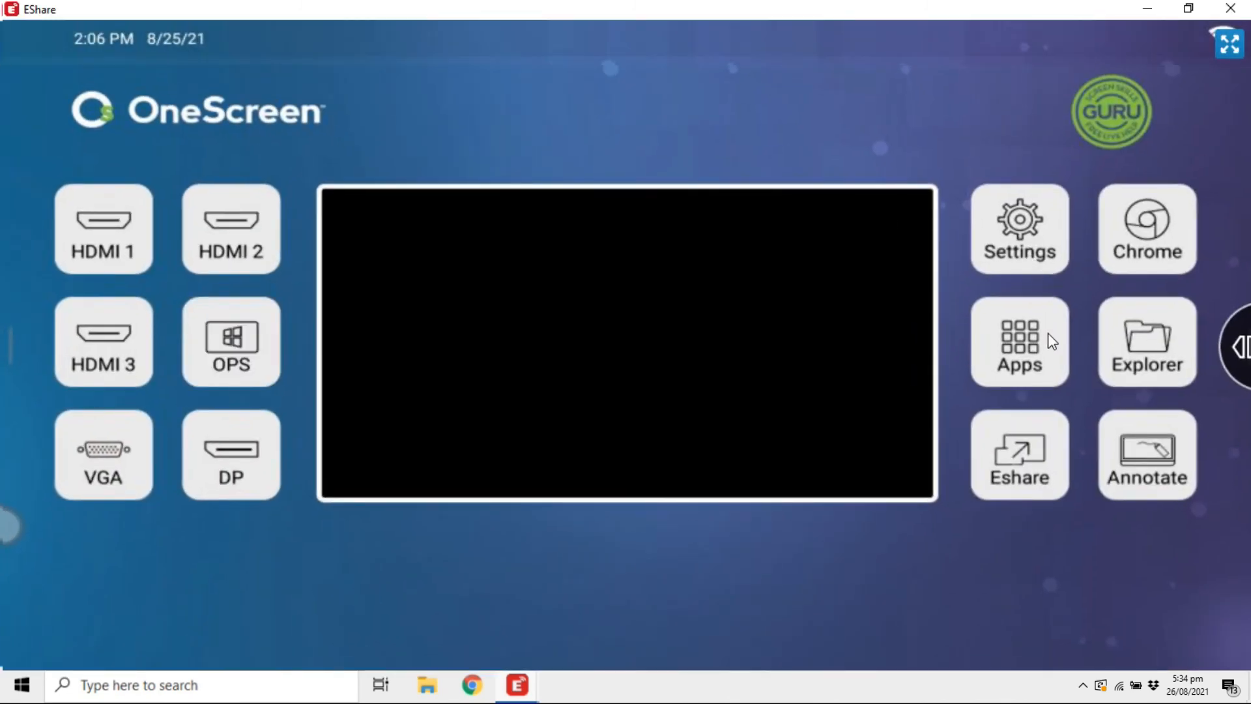
click(1019, 341)
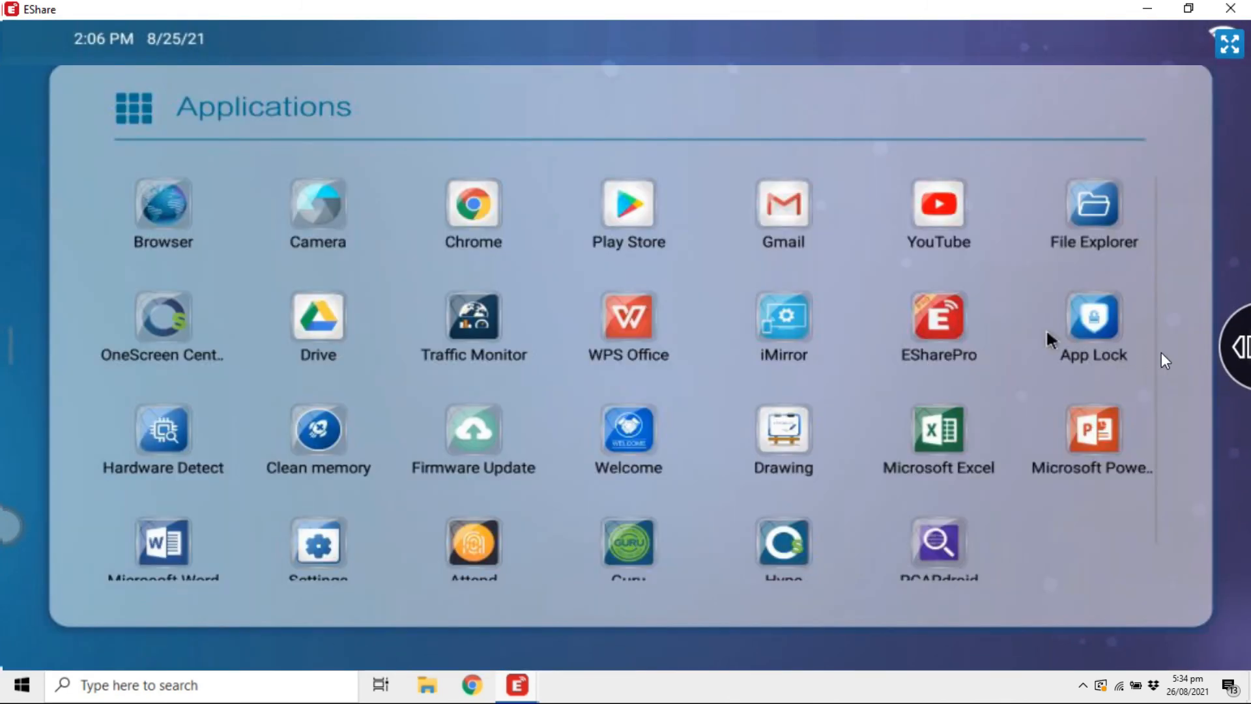
click(1247, 346)
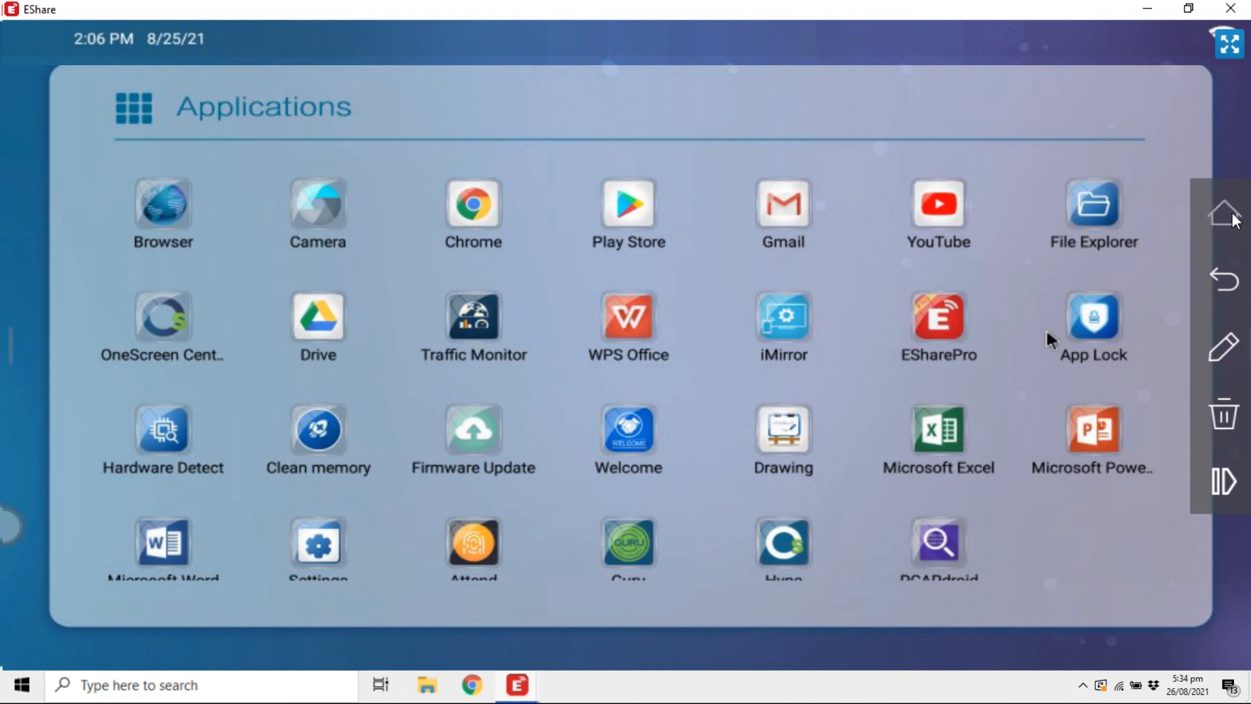
click(1221, 215)
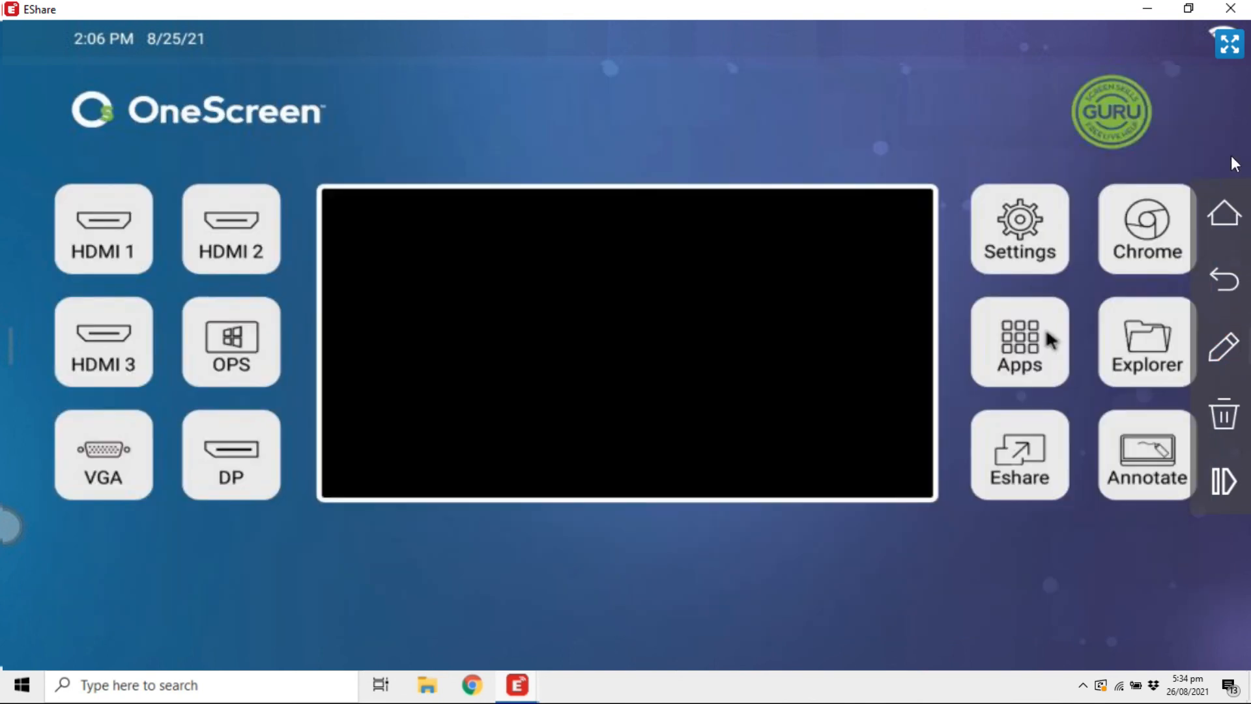
click(1019, 454)
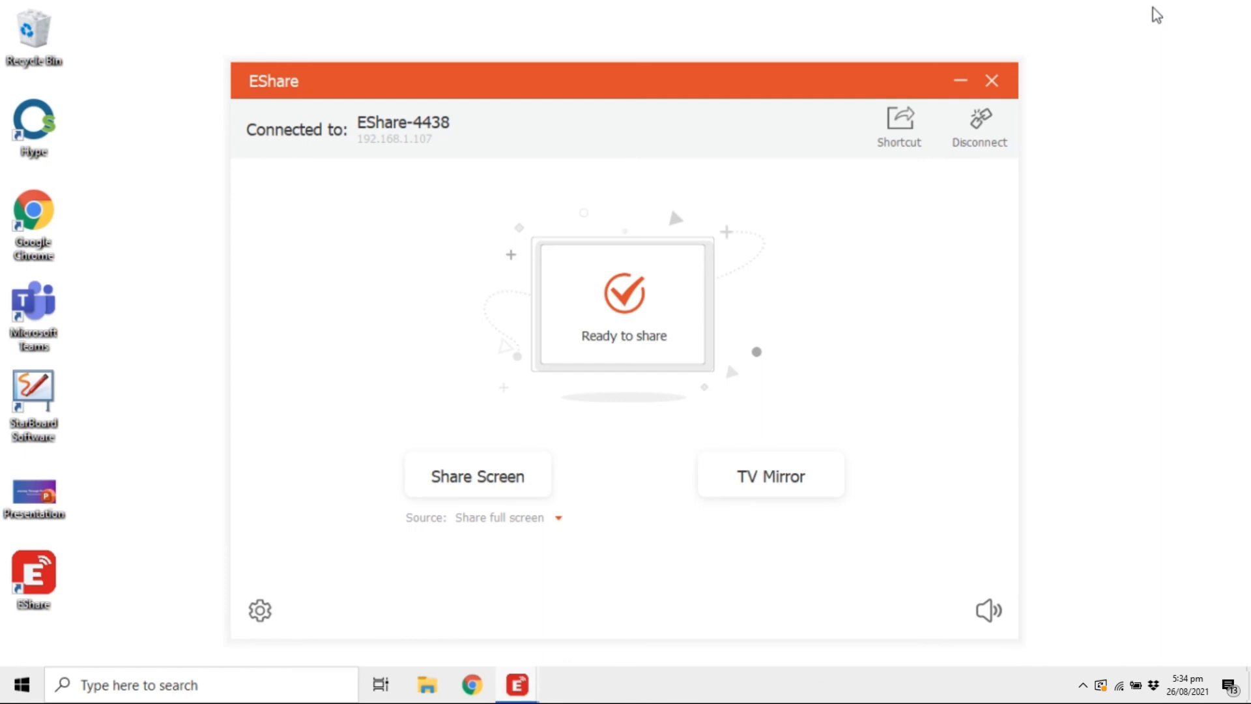
mouse_move(1006, 134)
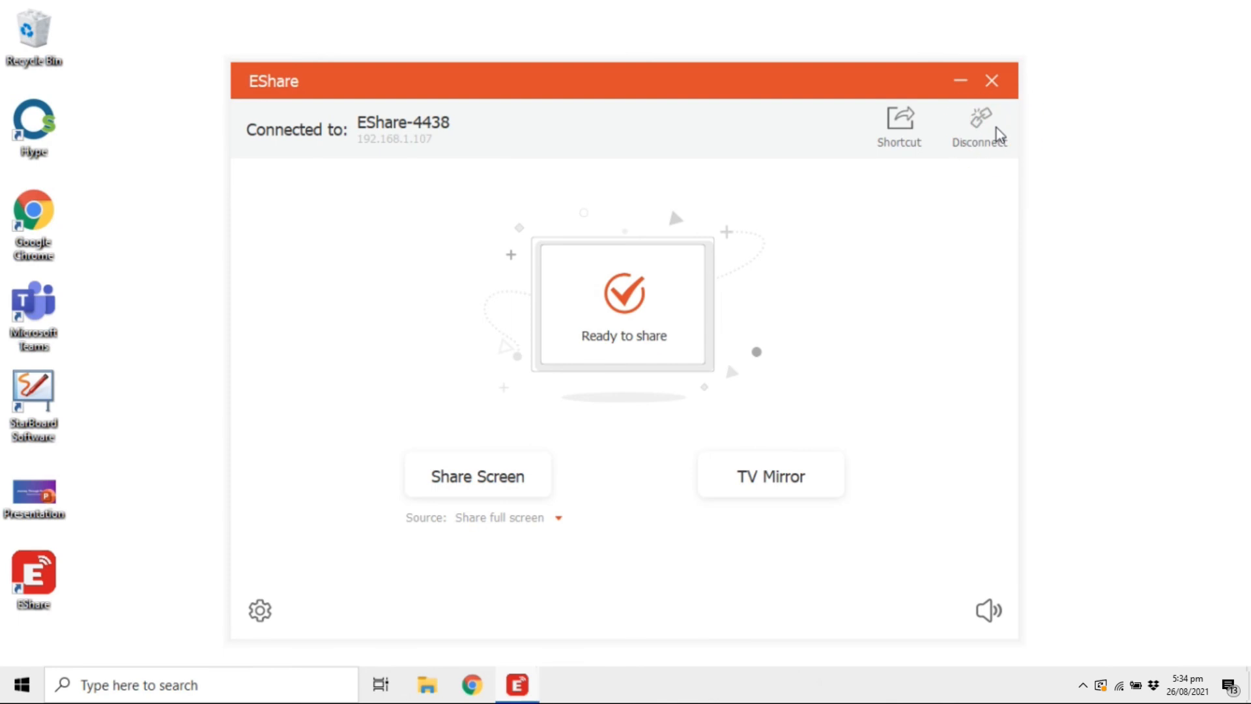
Disconnect from EShare-4438 using the top-right Disconnect button
click(980, 117)
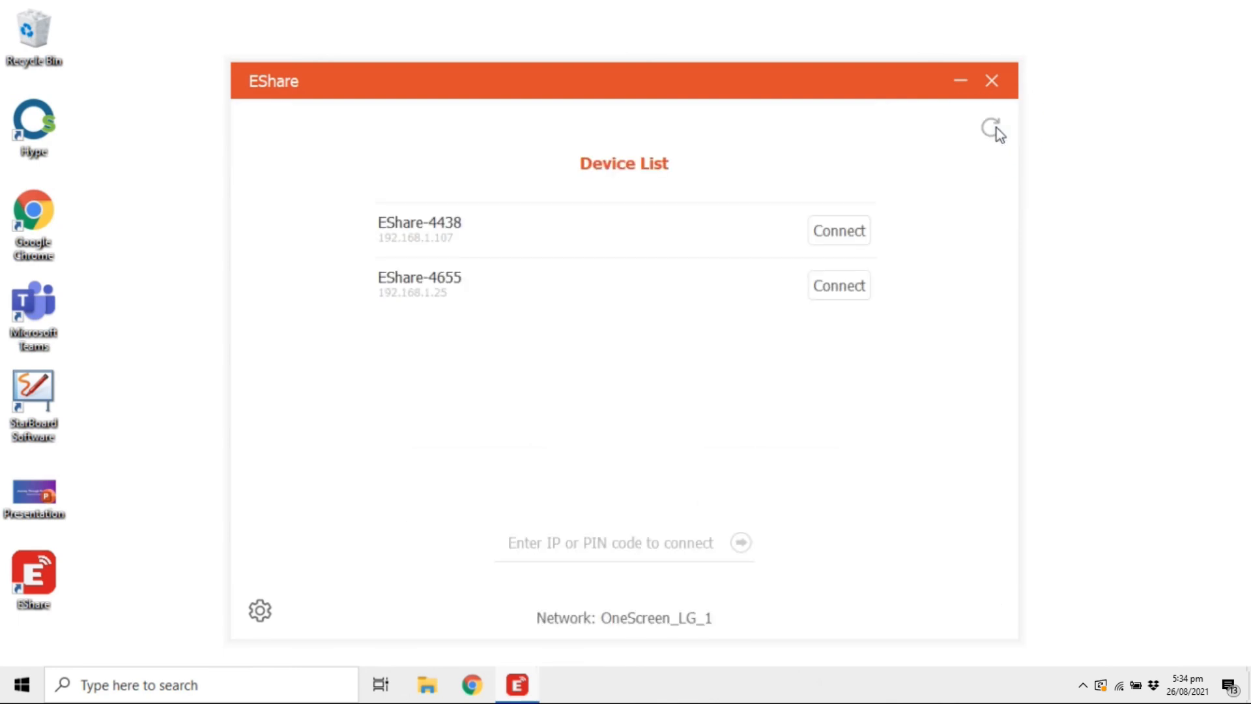